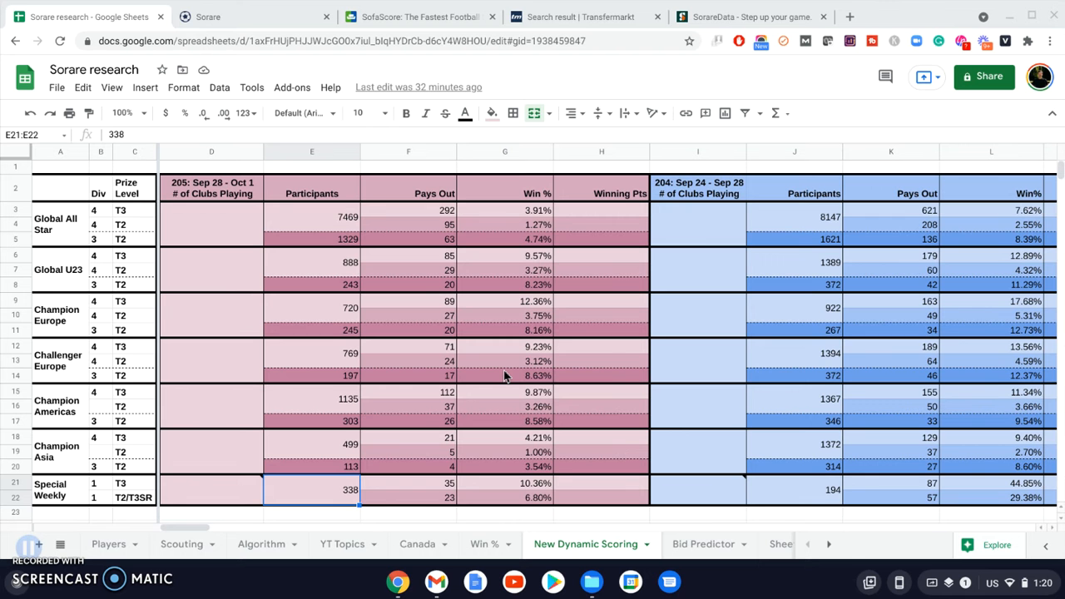
- Inspect the Champion Europe Winning Pts cell and the Special Weekly win % calculation
scroll("down", 3)
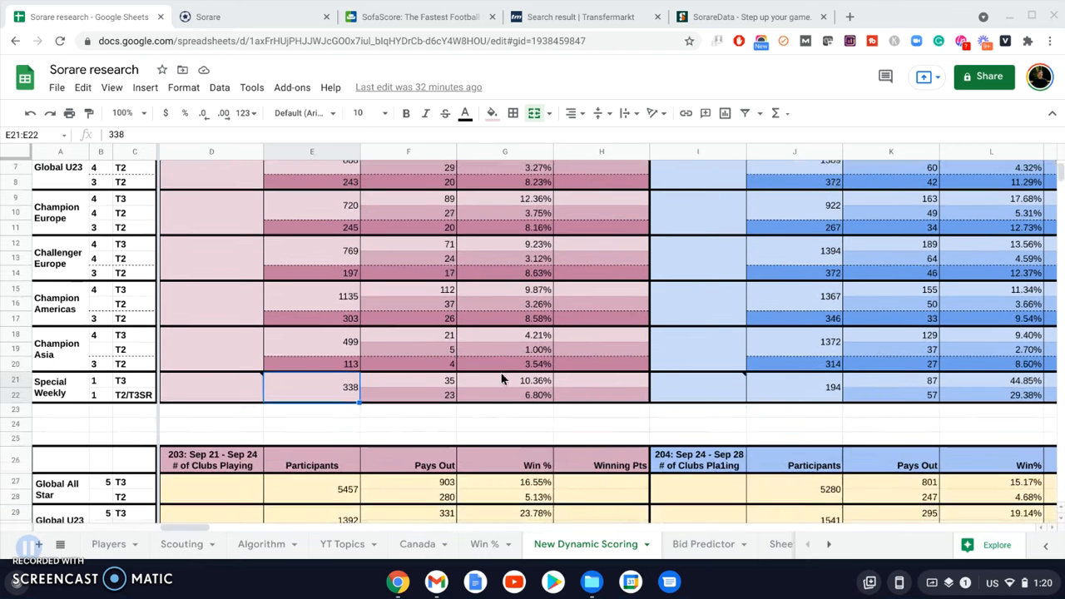
scroll("down", 3)
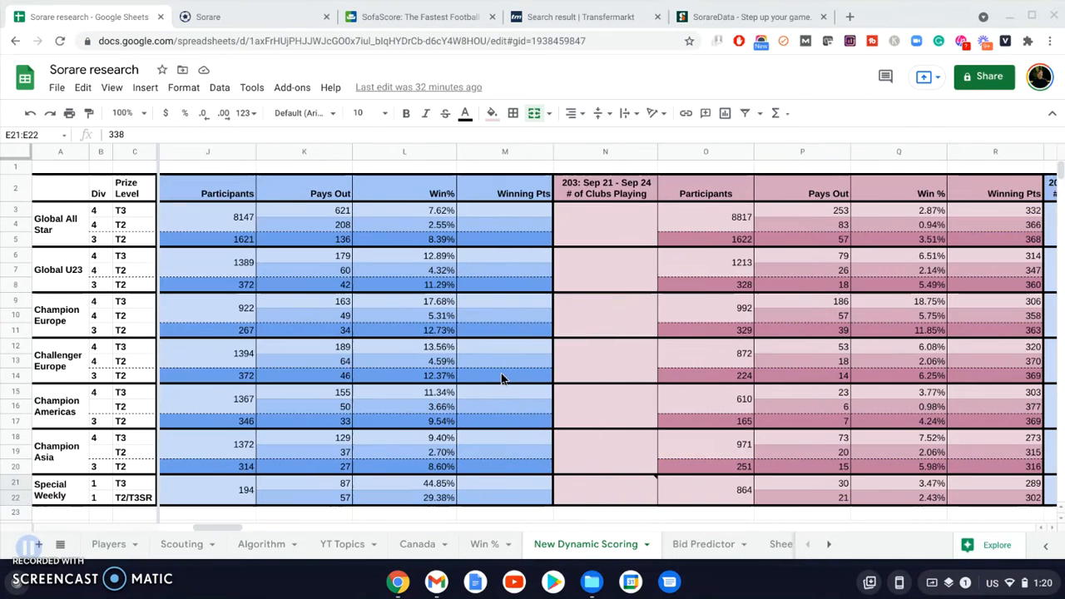
scroll("right", 3)
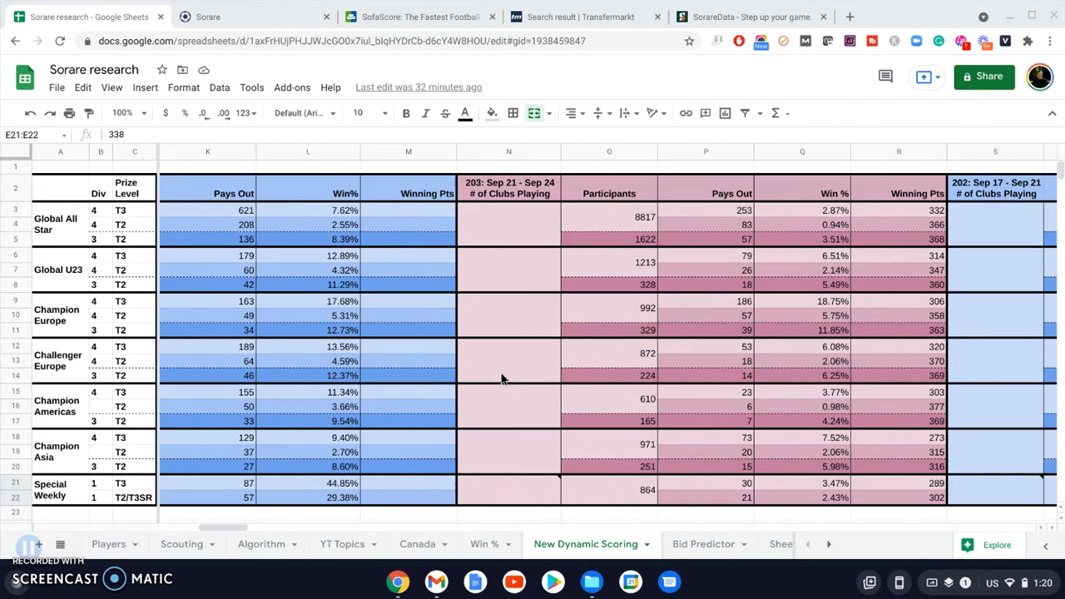
mouse_move(589, 316)
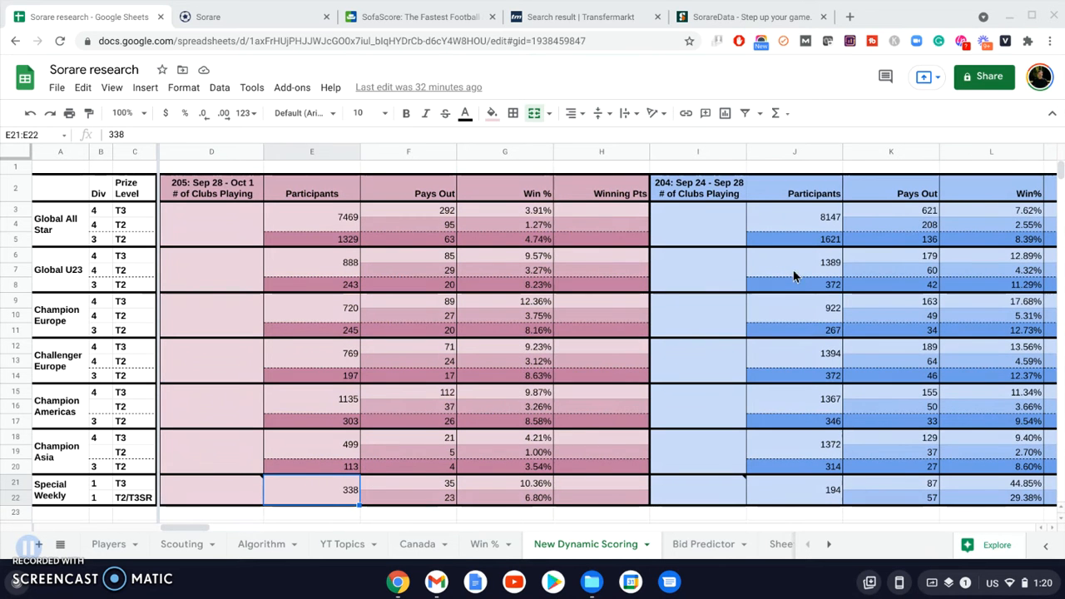
mouse_move(506, 326)
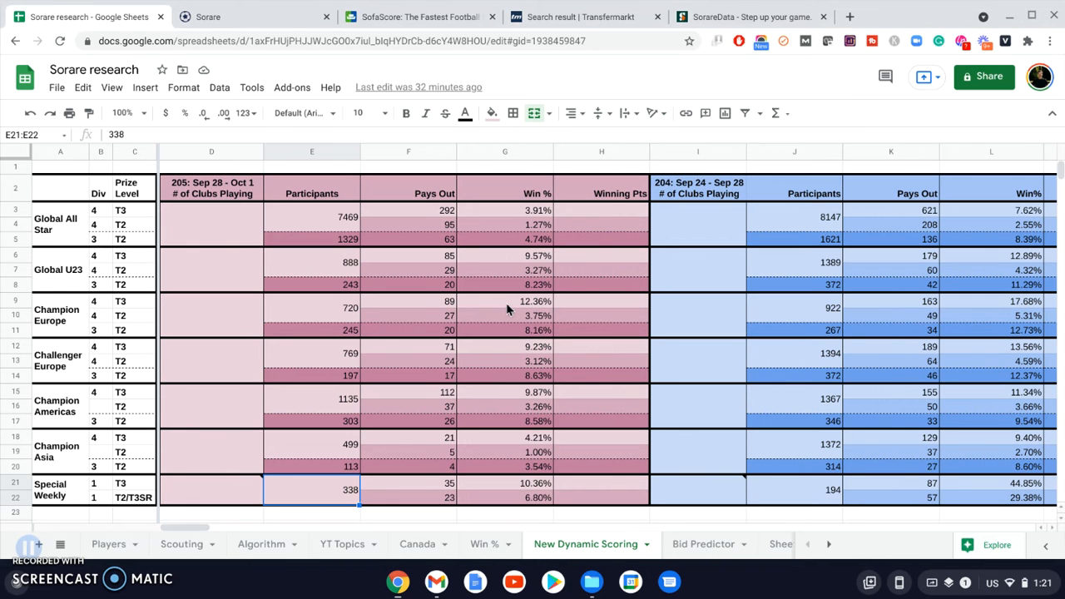
left_click(601, 308)
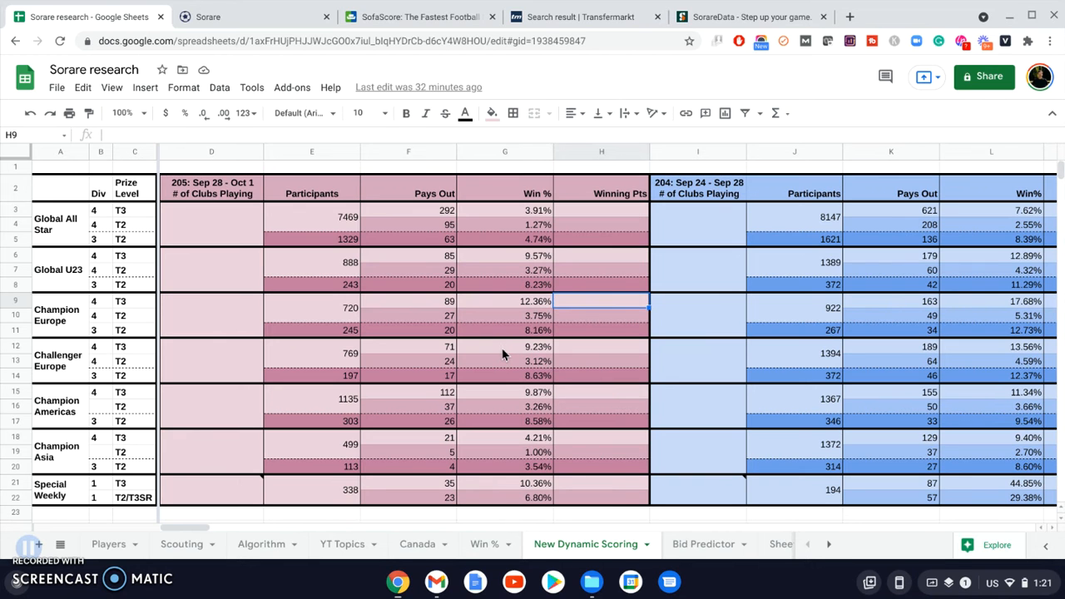
mouse_move(500, 426)
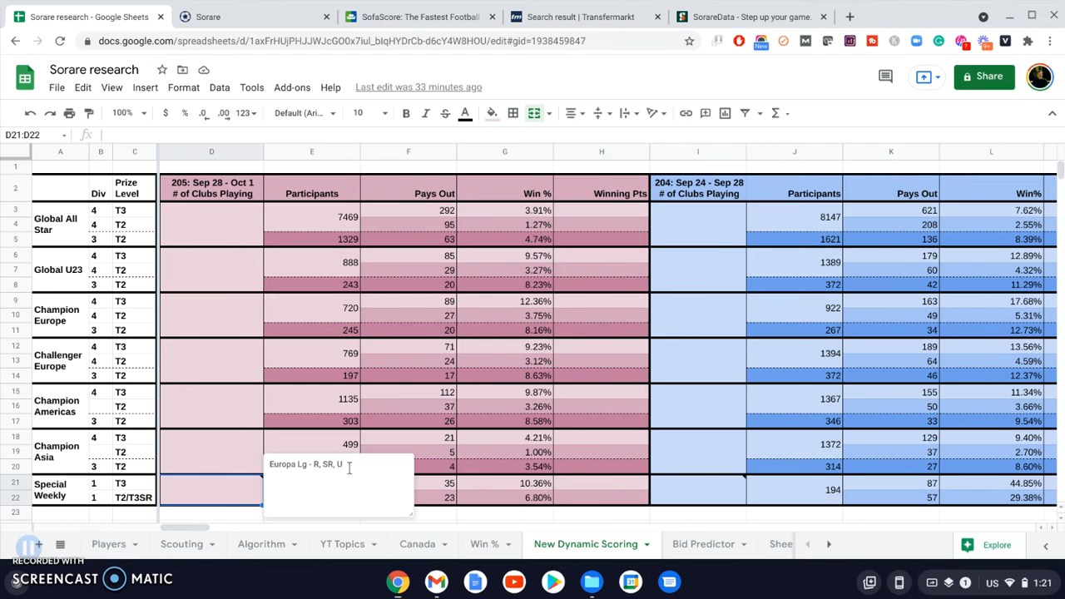
mouse_move(496, 483)
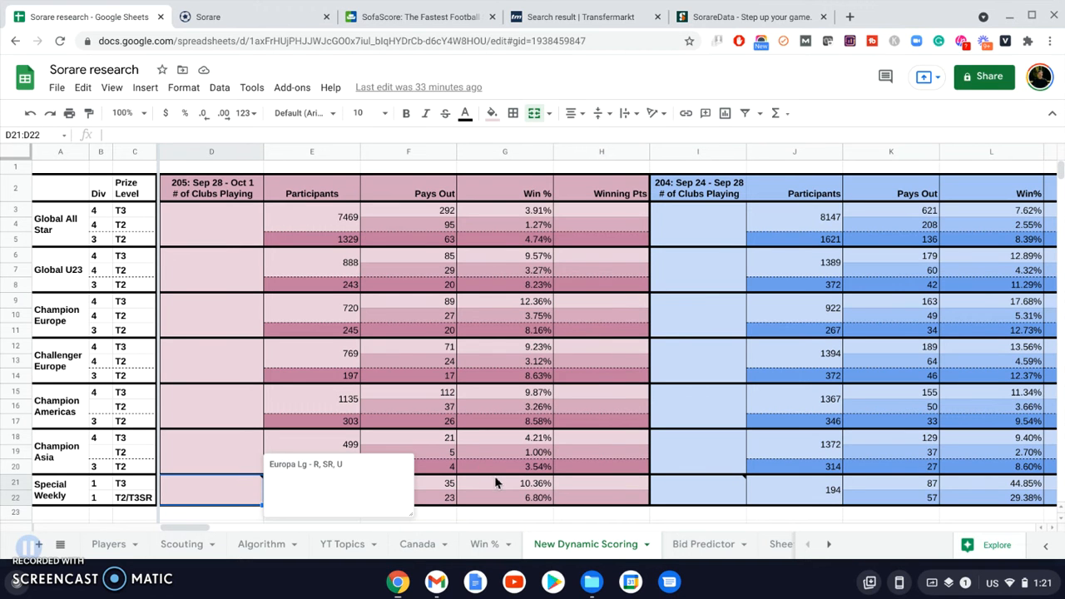
left_click(504, 483)
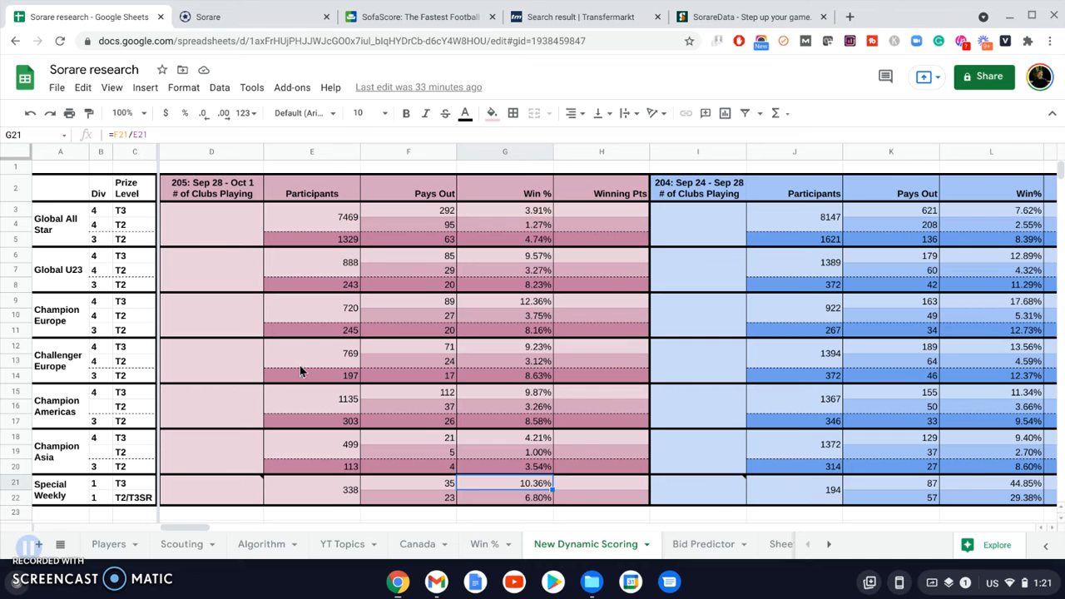
mouse_move(358, 343)
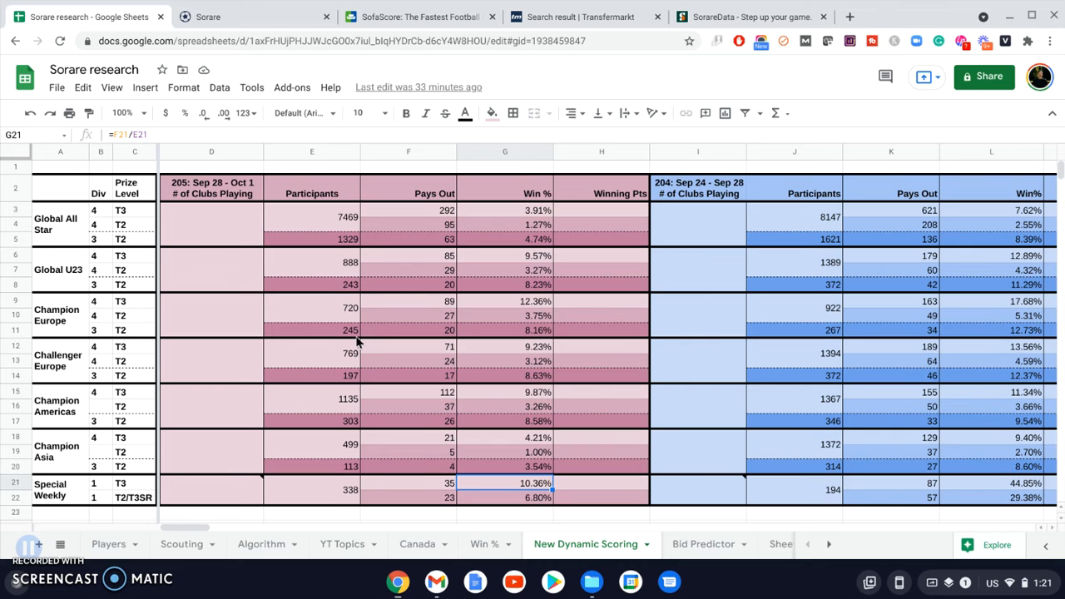
mouse_move(439, 453)
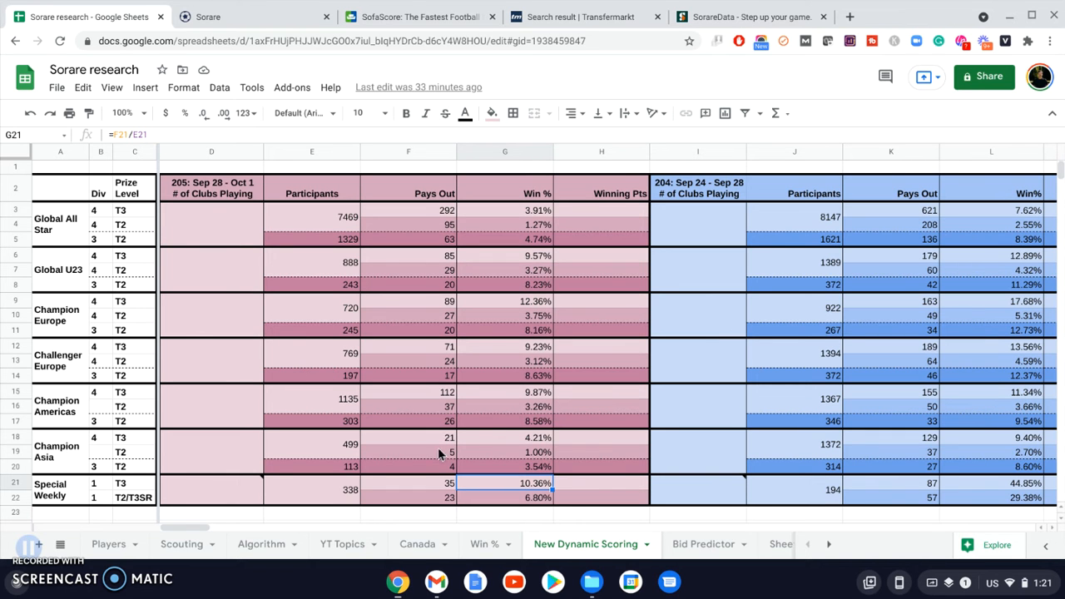
mouse_move(430, 320)
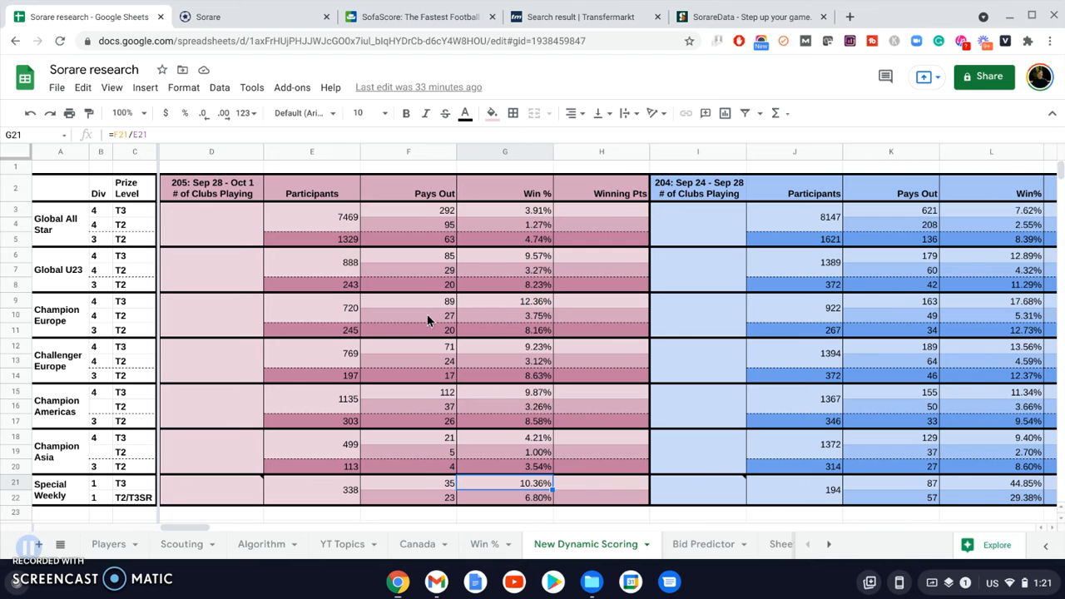
mouse_move(416, 486)
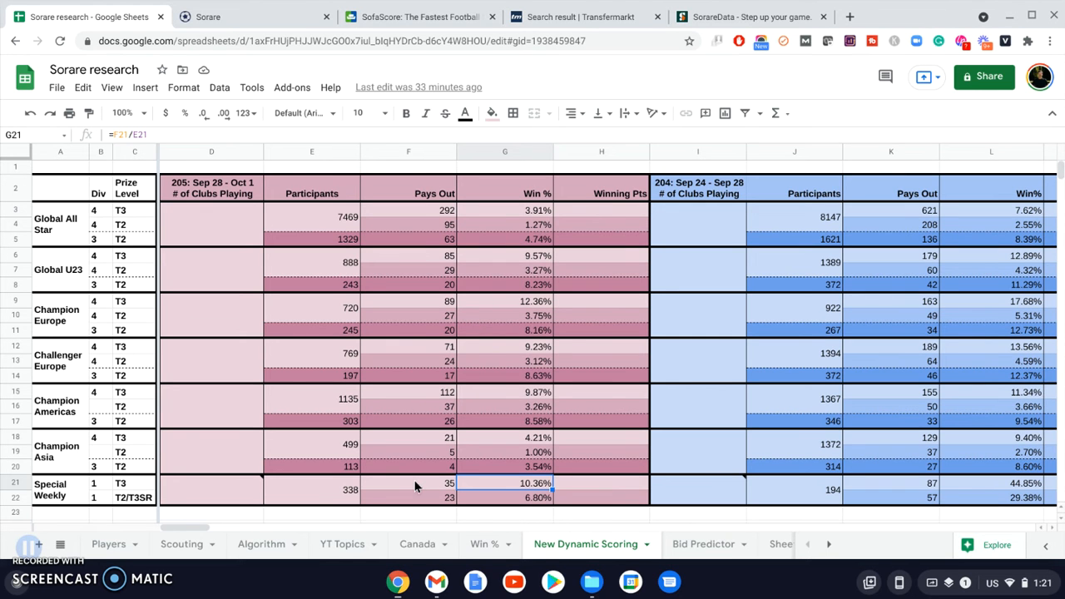
mouse_move(339, 479)
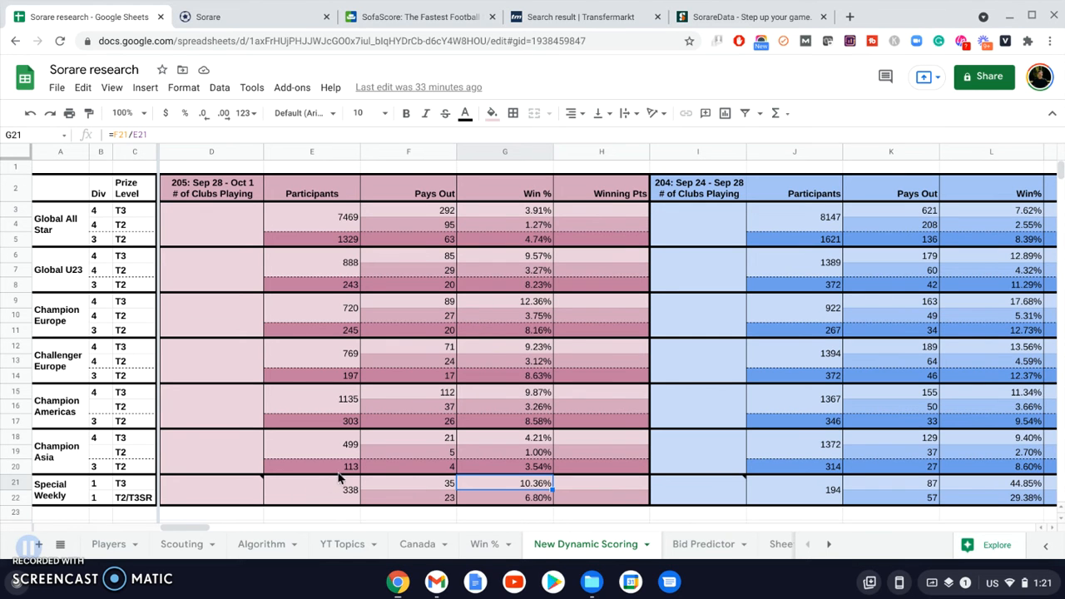
mouse_move(509, 396)
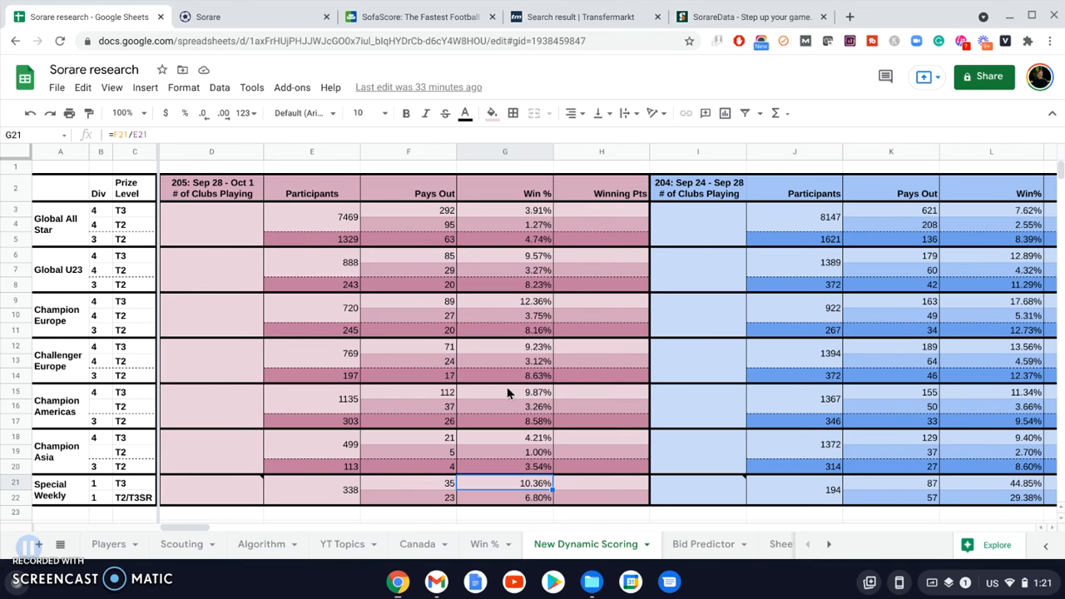
mouse_move(410, 298)
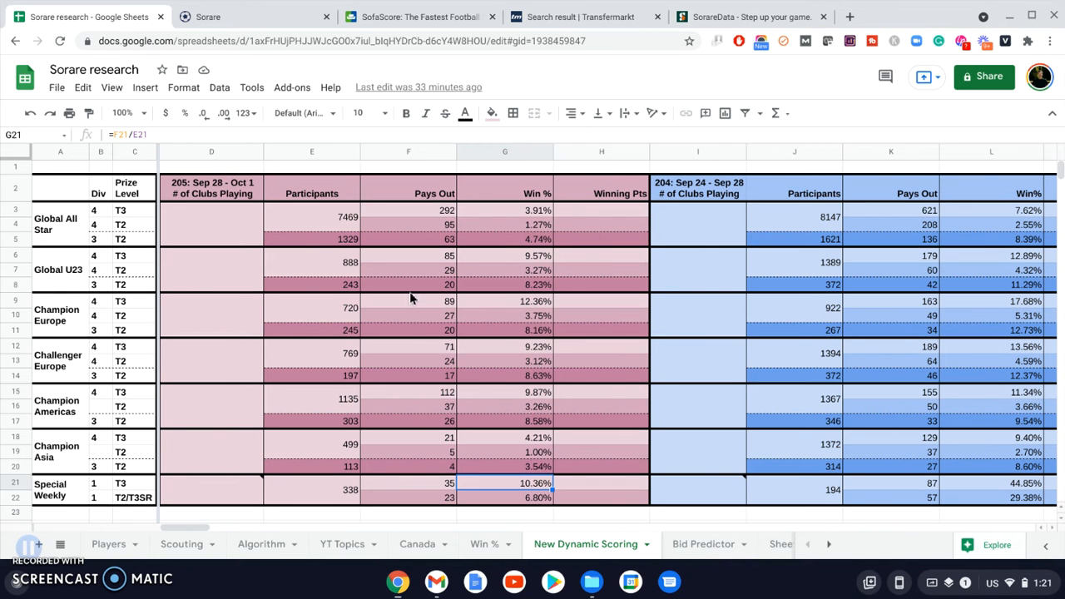
mouse_move(409, 331)
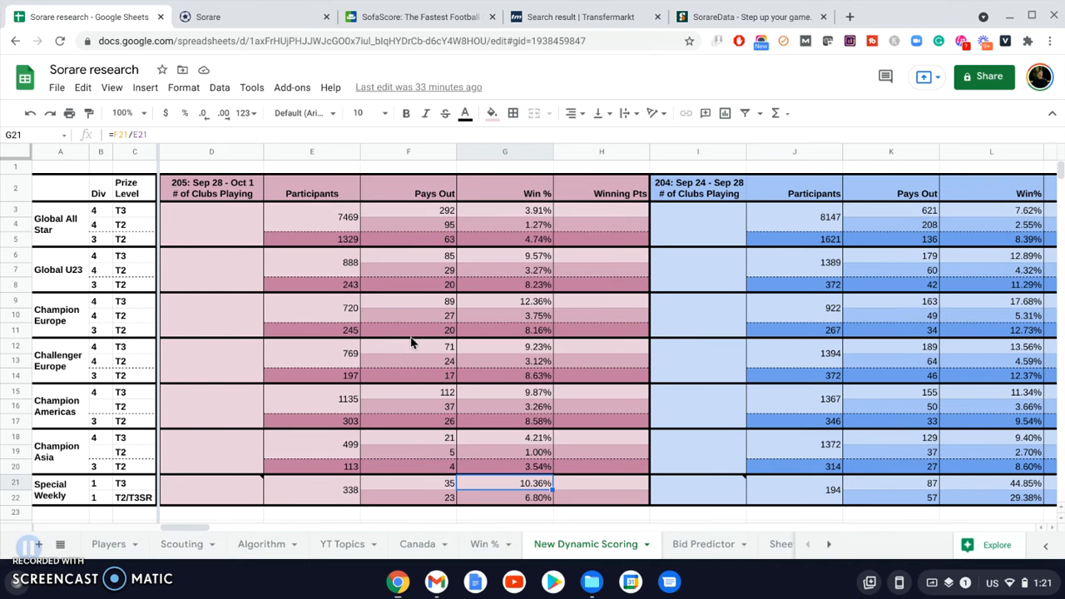
- Check the Global All Star participant count 5457 and Global U23 T3 payout count 331 in the 203/204 table
scroll("down", 3)
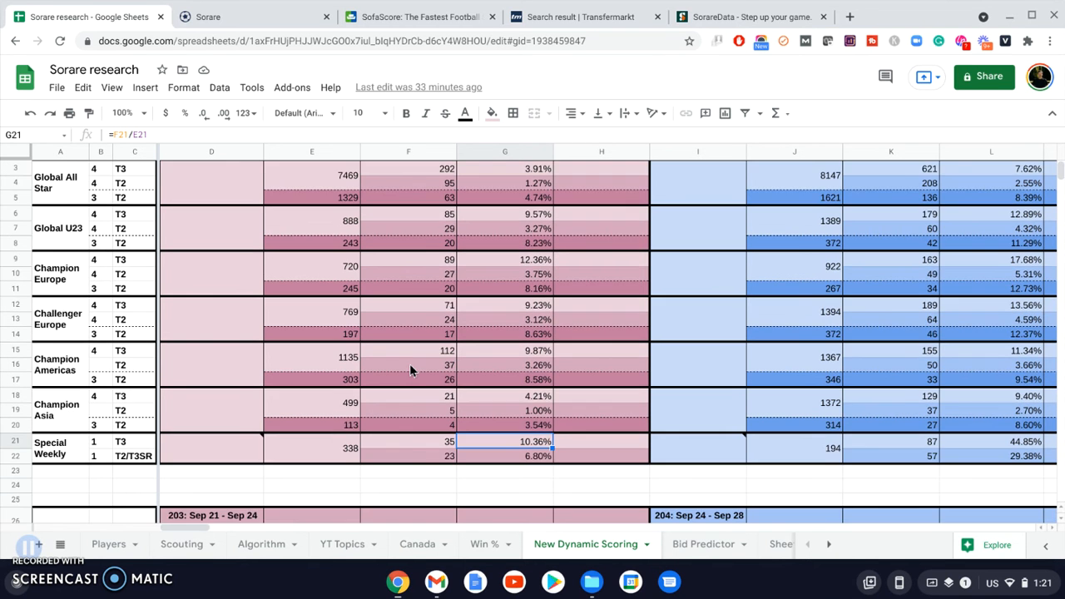
scroll("down", 3)
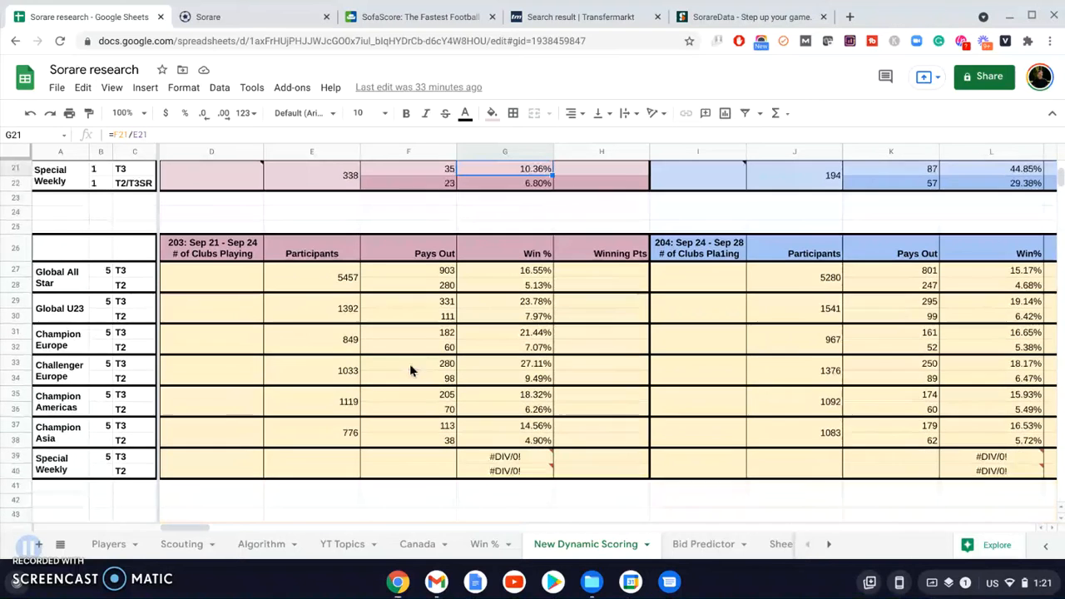
mouse_move(496, 353)
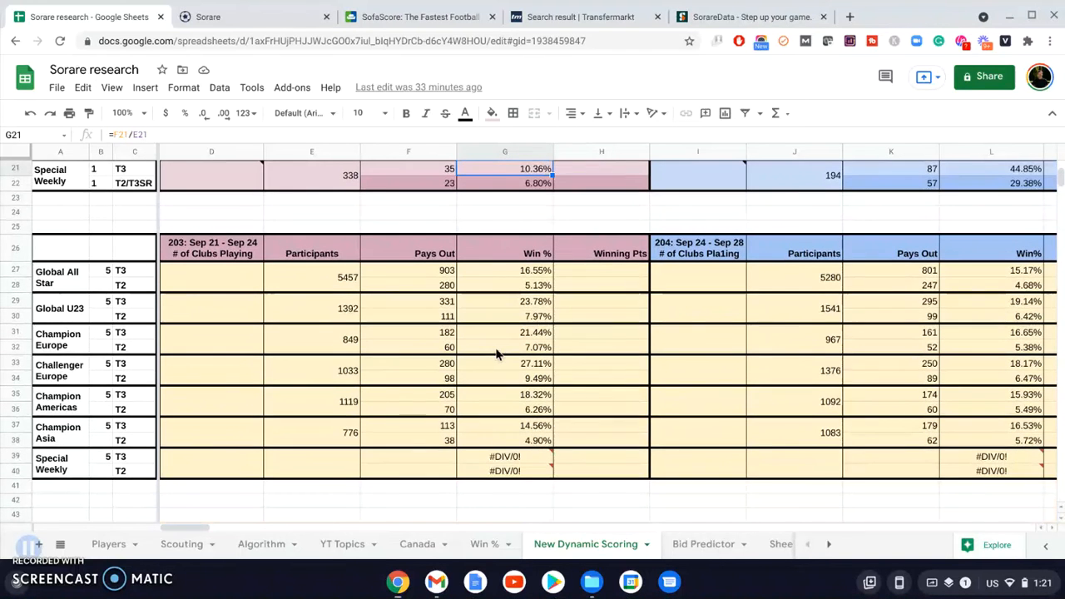
mouse_move(562, 260)
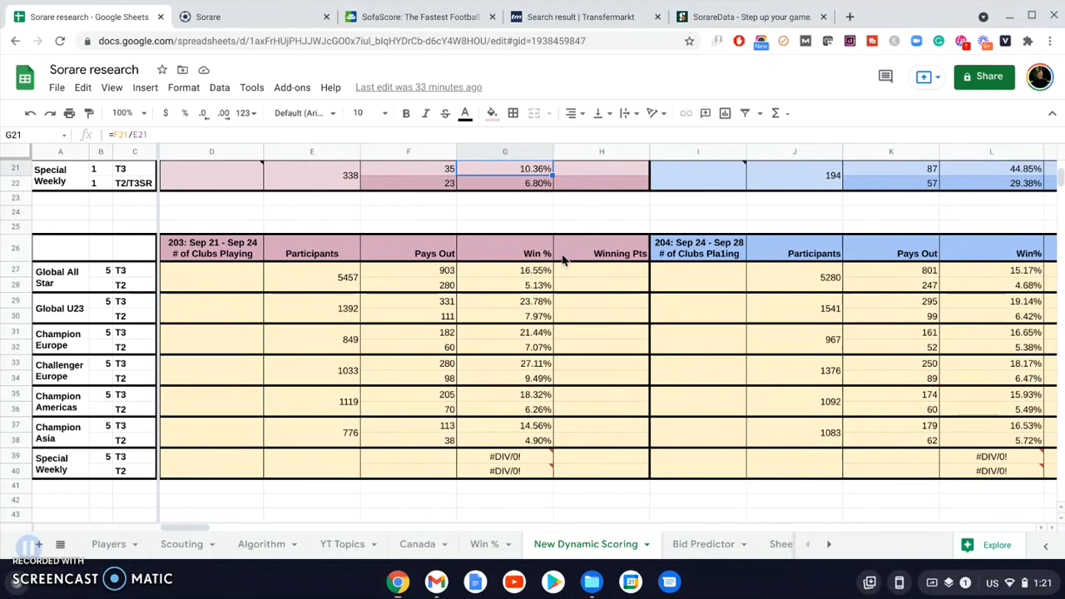
mouse_move(524, 320)
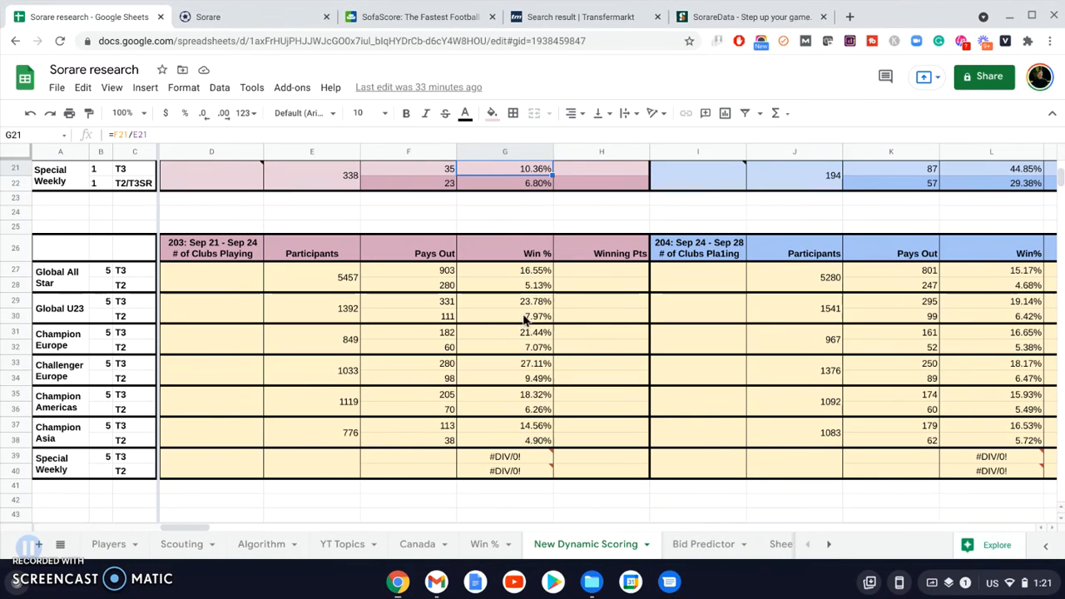
mouse_move(513, 306)
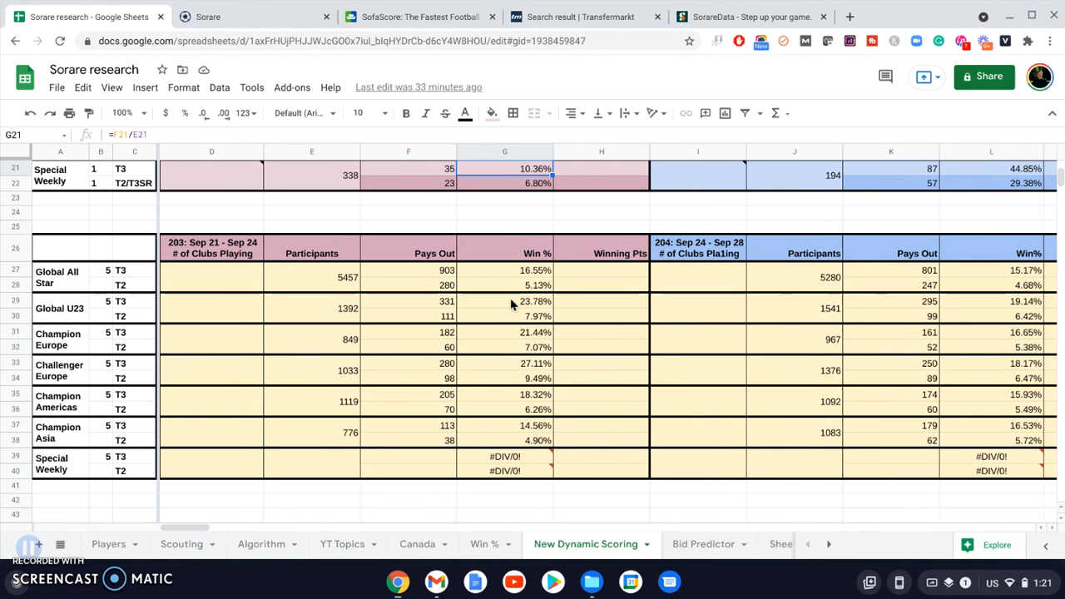
mouse_move(429, 280)
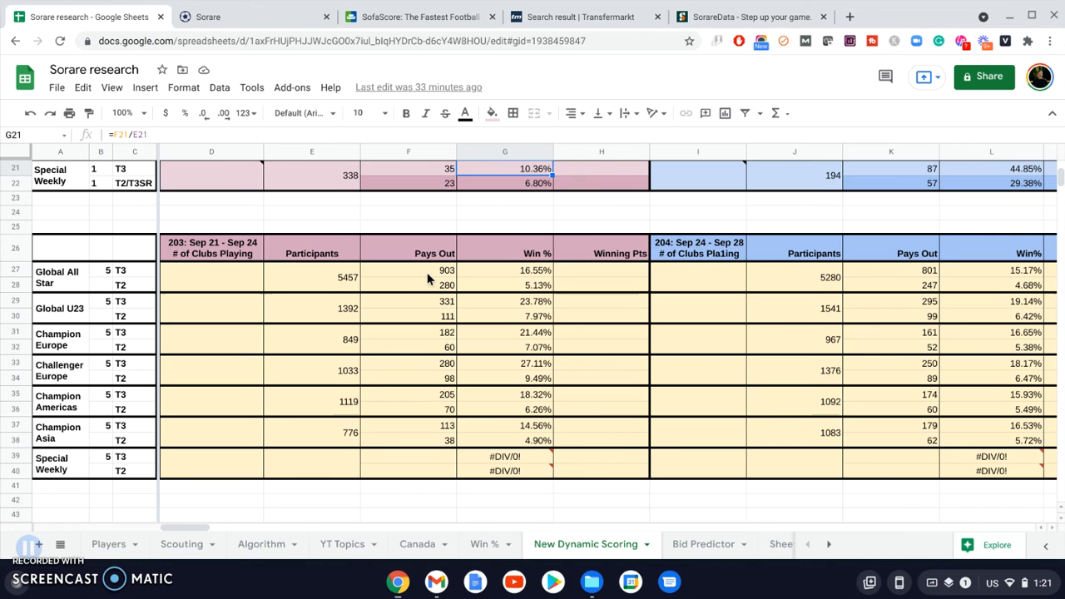
left_click(313, 276)
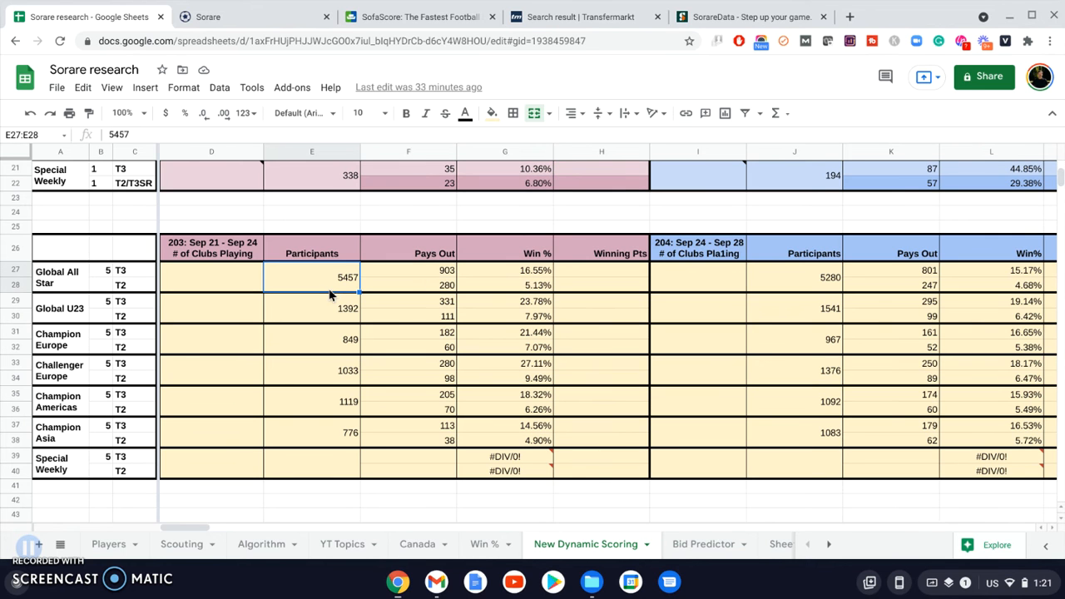
mouse_move(392, 296)
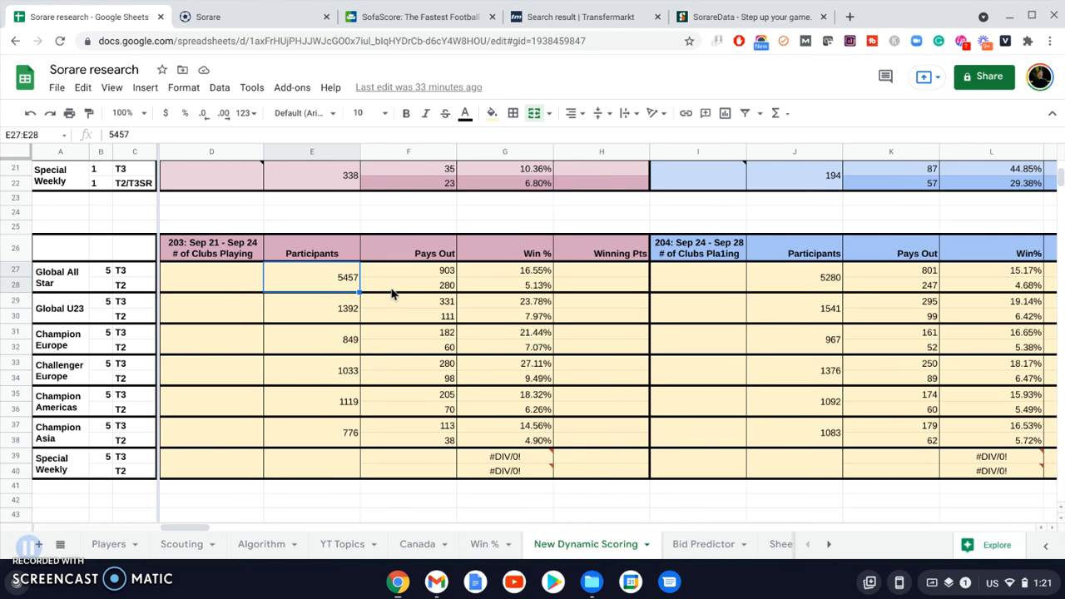
mouse_move(413, 306)
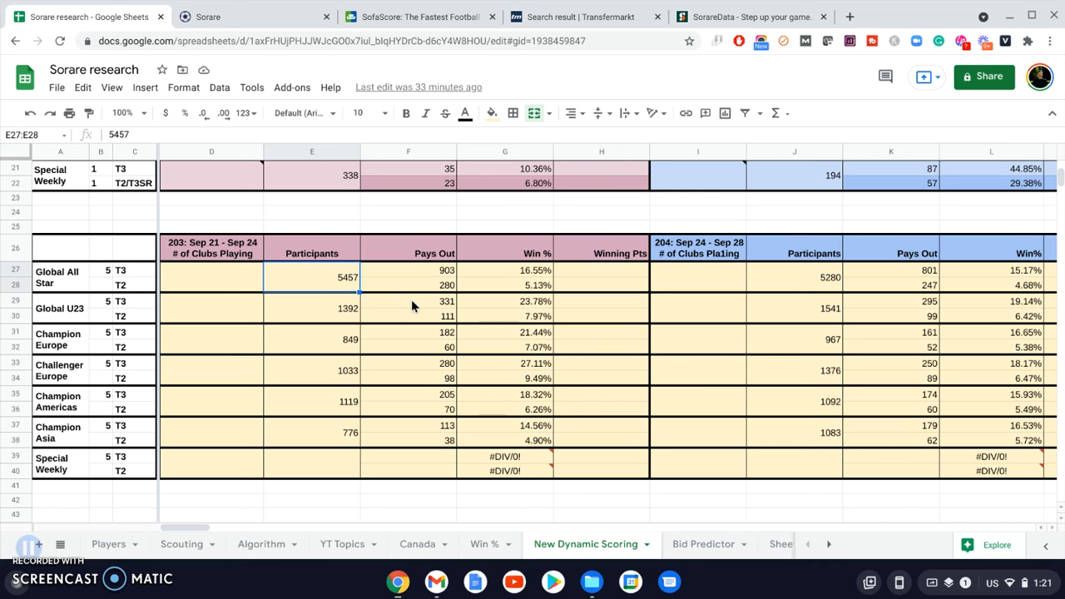
left_click(408, 300)
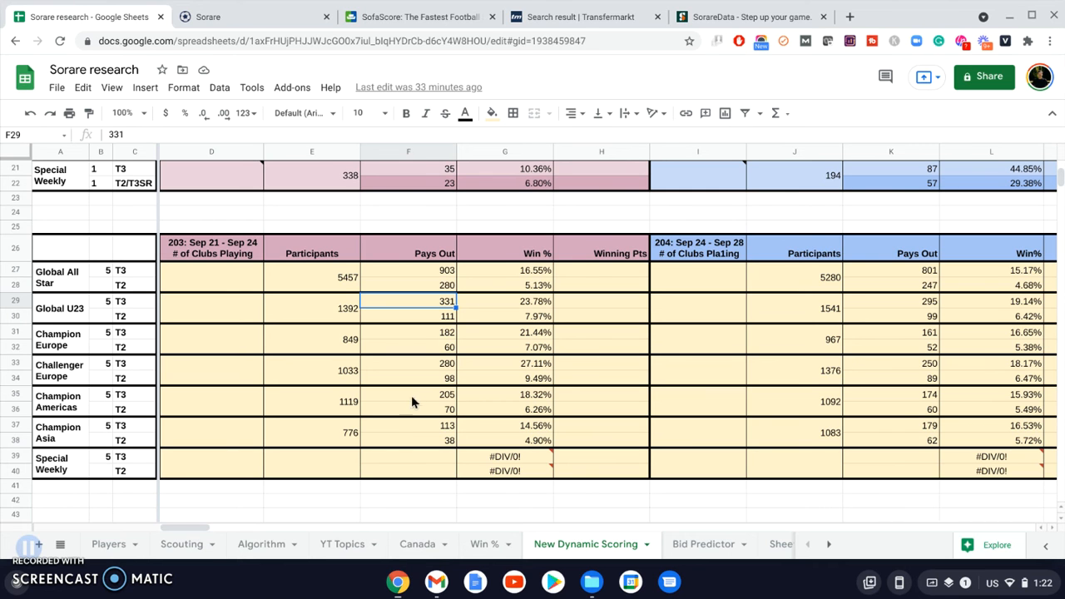
mouse_move(482, 333)
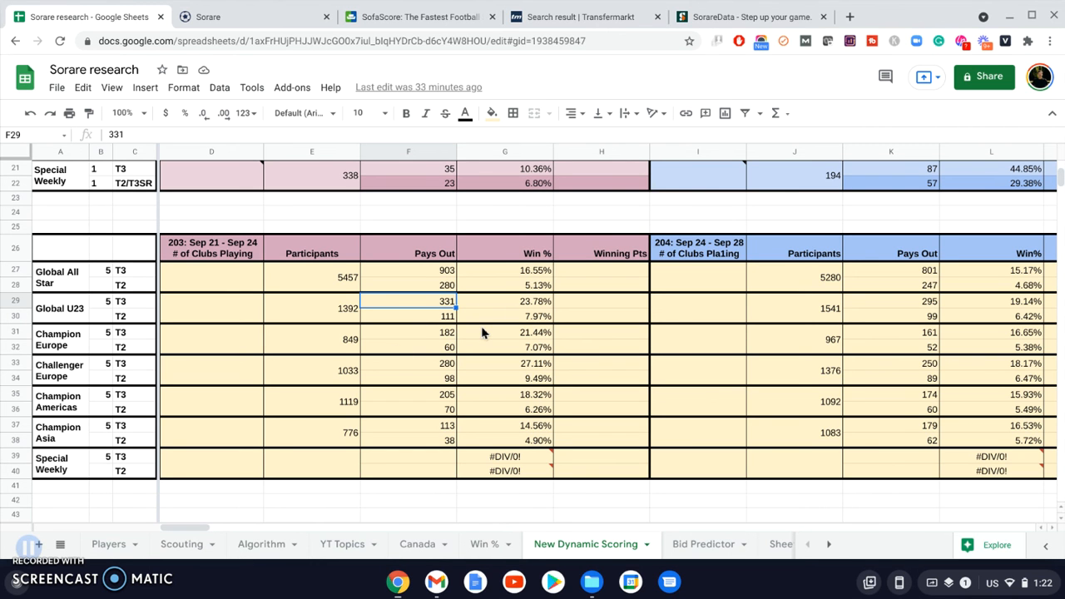
mouse_move(493, 386)
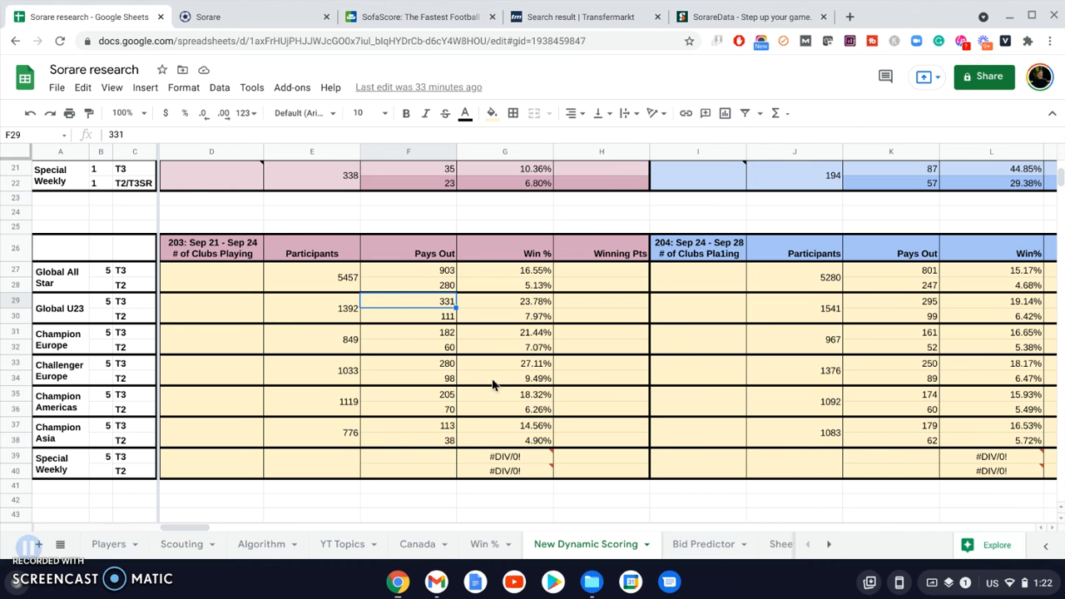
mouse_move(419, 358)
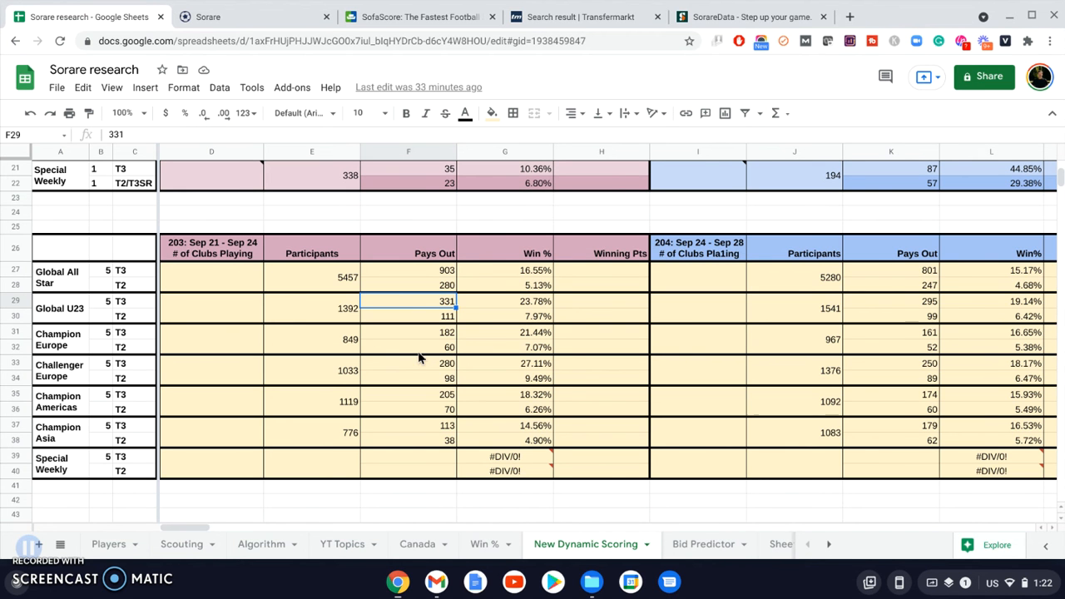
scroll("up", 3)
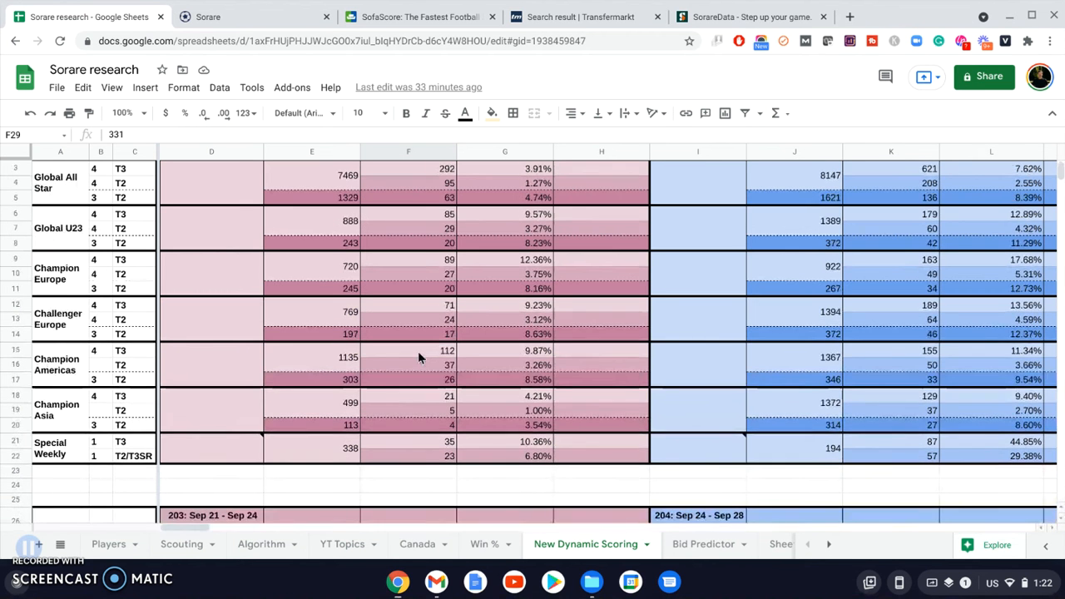
scroll("down", 3)
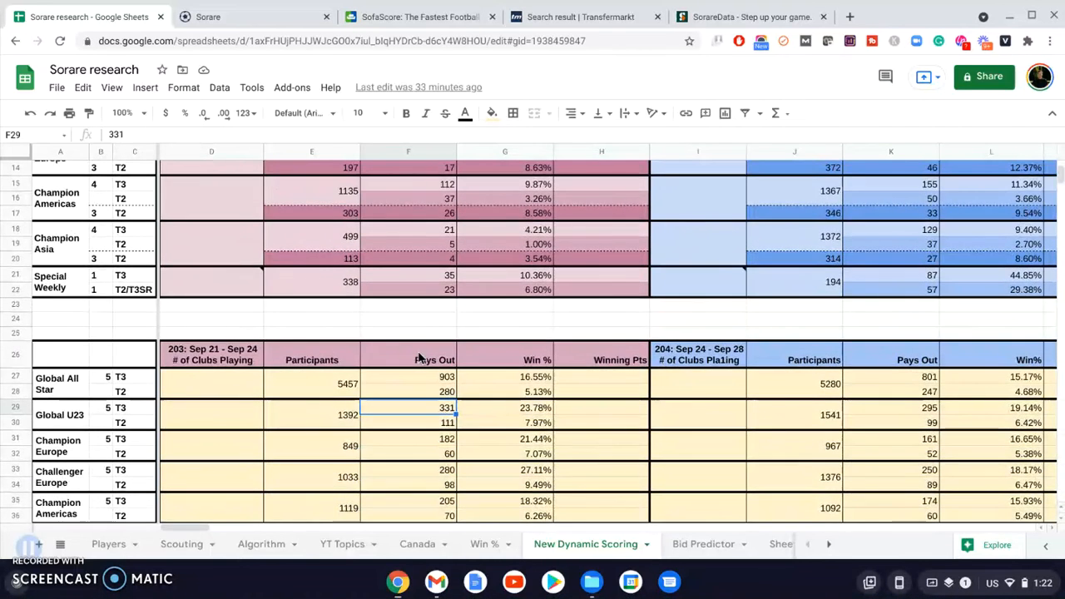
scroll("down", 3)
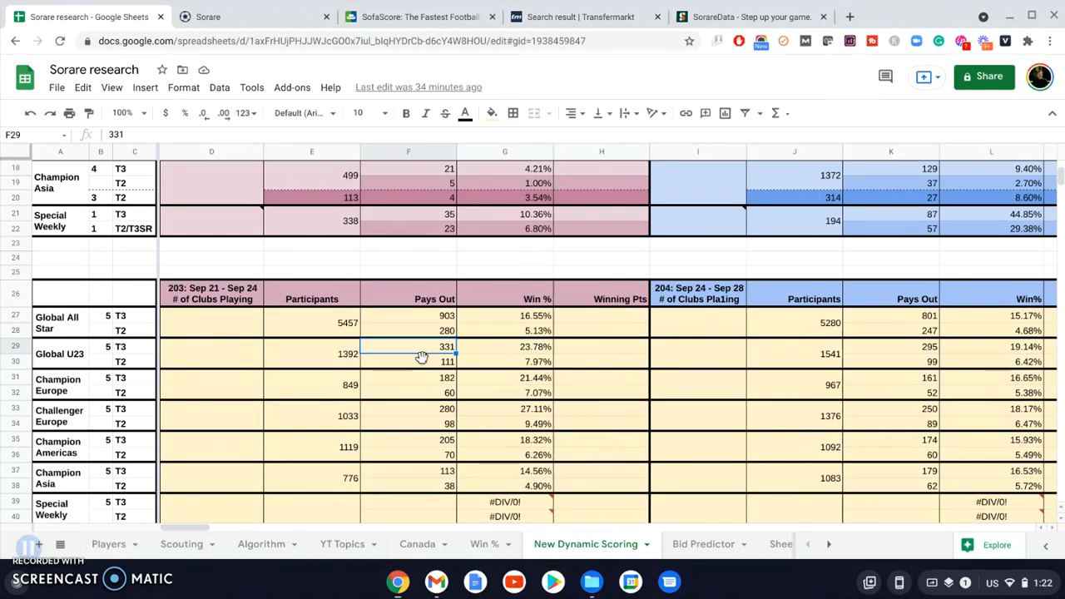
mouse_move(363, 336)
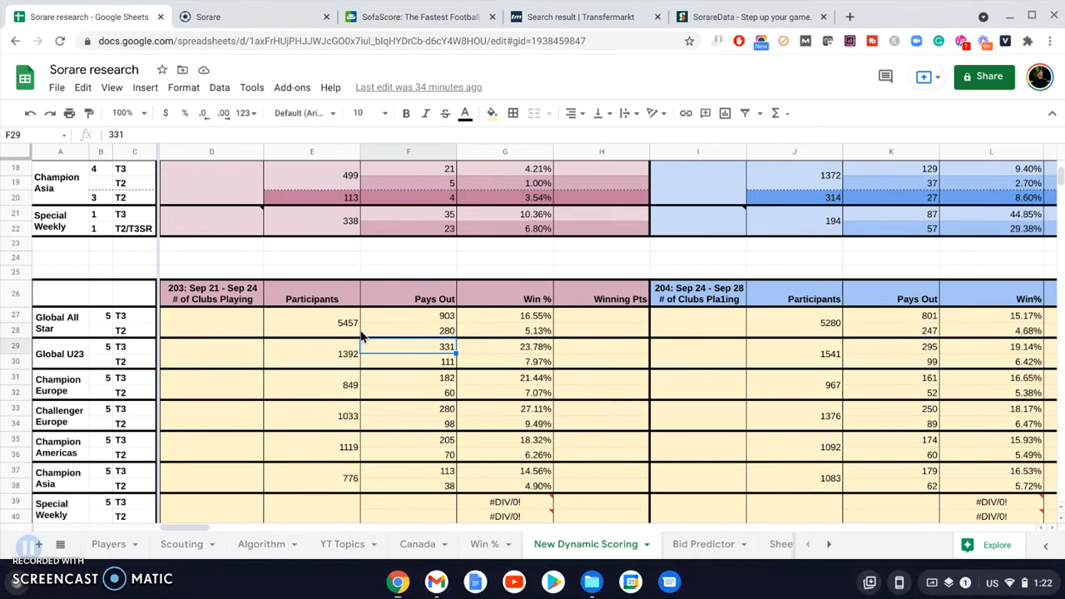